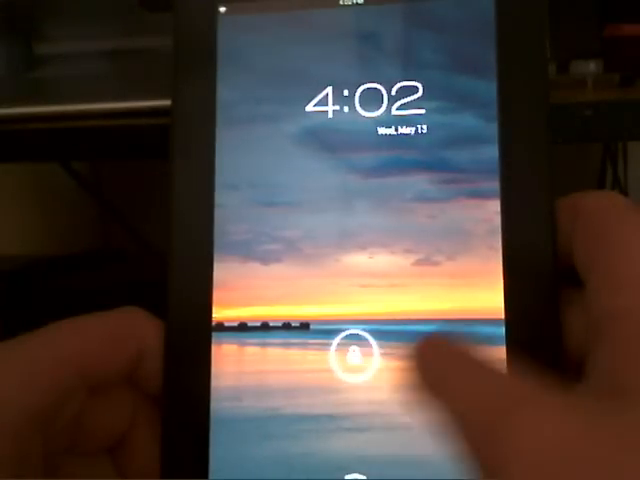
Slide the lock-screen unlock control to reveal the launcher home screen with app icons.
left_click_drag(356, 360, 356, 200)
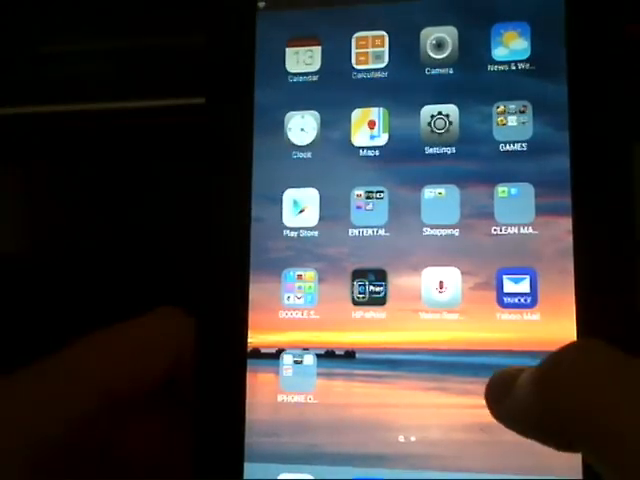
left_click(302, 380)
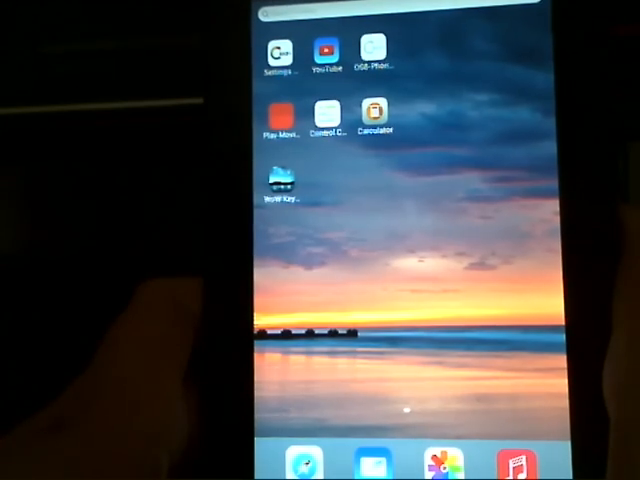
scroll("left", 3)
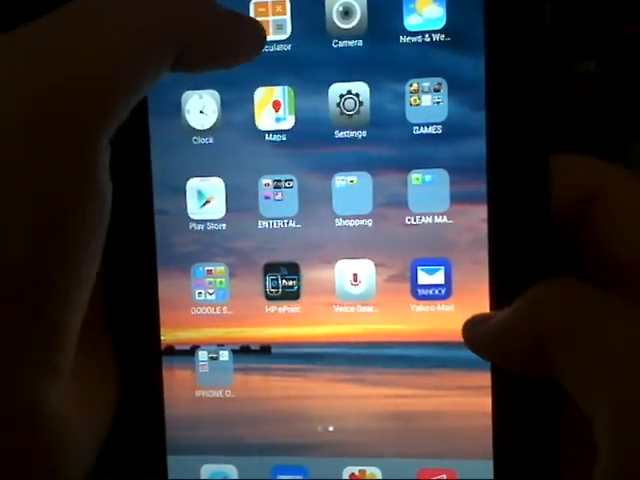
left_click(268, 20)
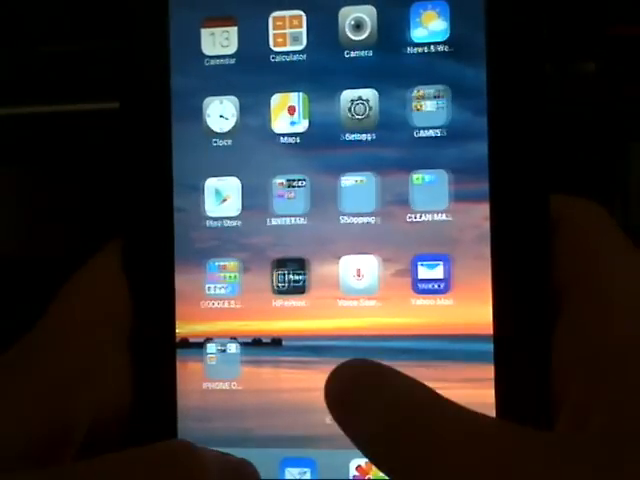
left_click(218, 370)
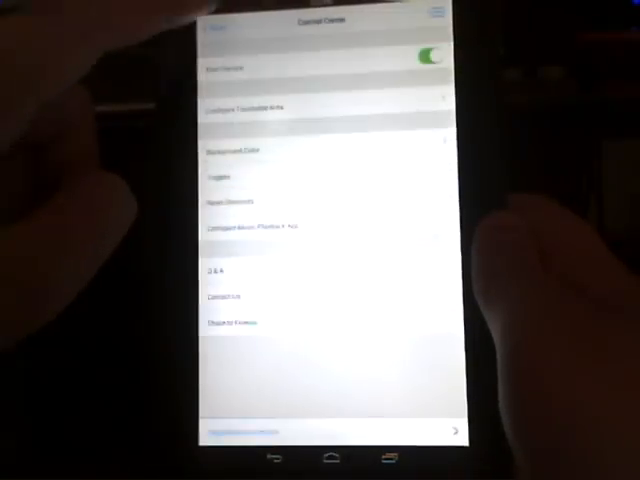
left_click(324, 458)
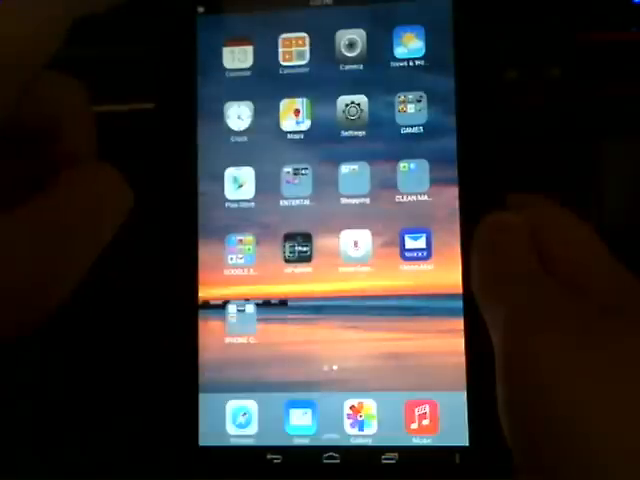